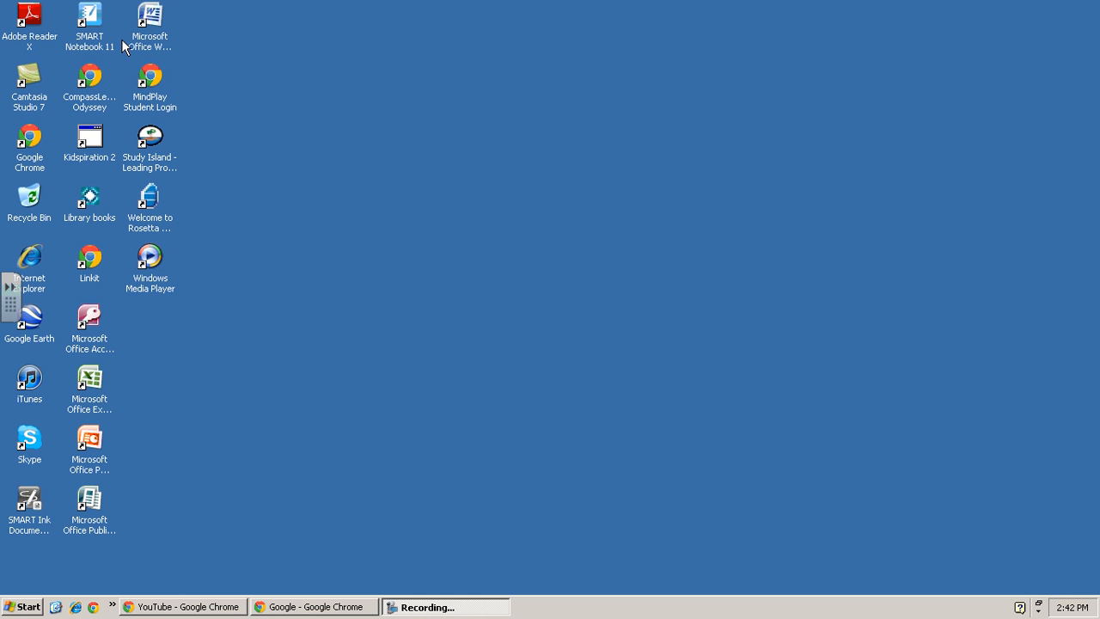
mouse_move(361, 66)
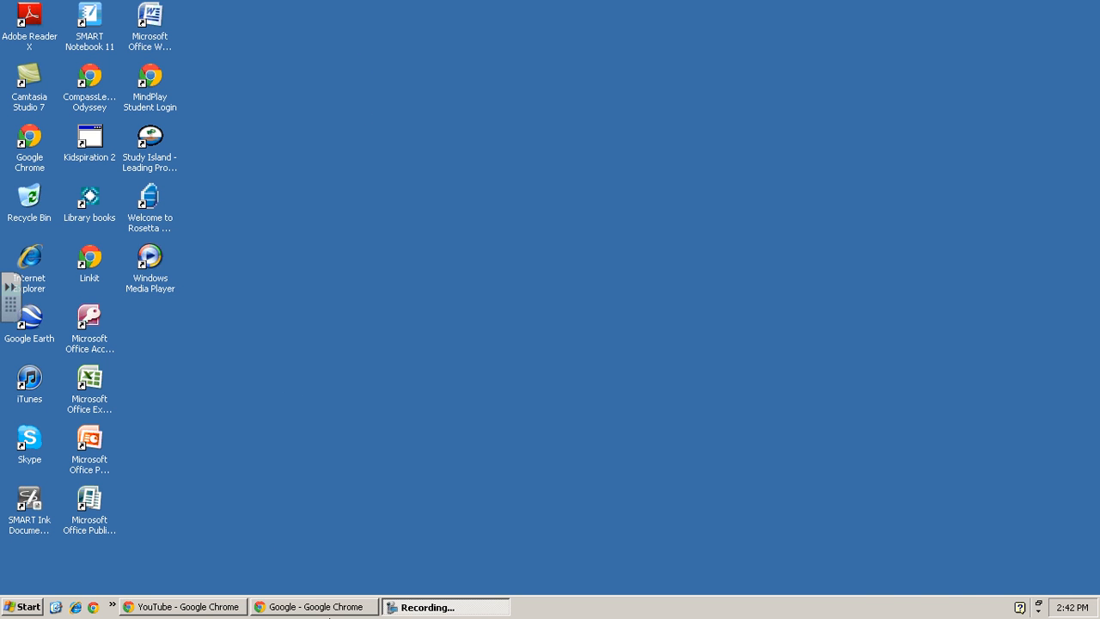
- Restore the Chrome window showing the Google home page from the taskbar
click(313, 607)
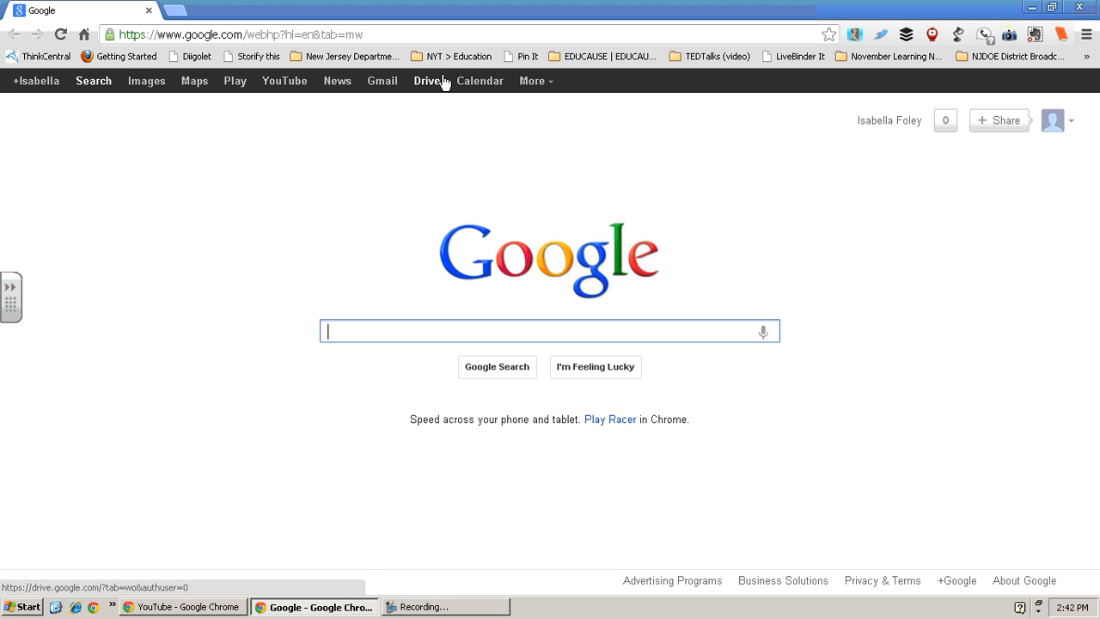
- From Google Drive, create a new blank Google Docs document
click(432, 81)
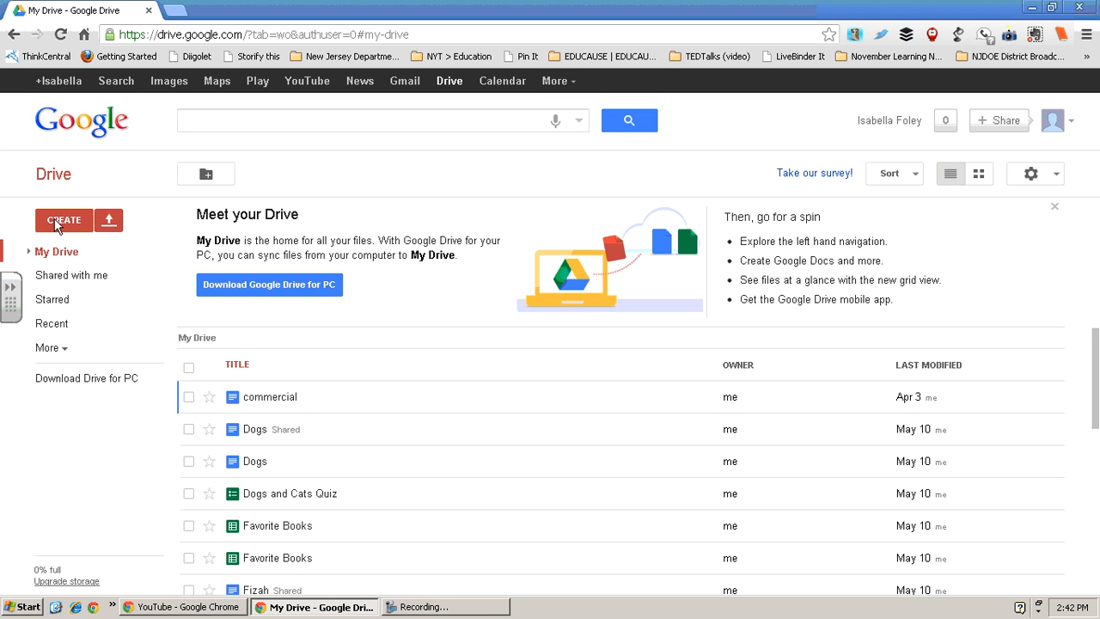
click(61, 220)
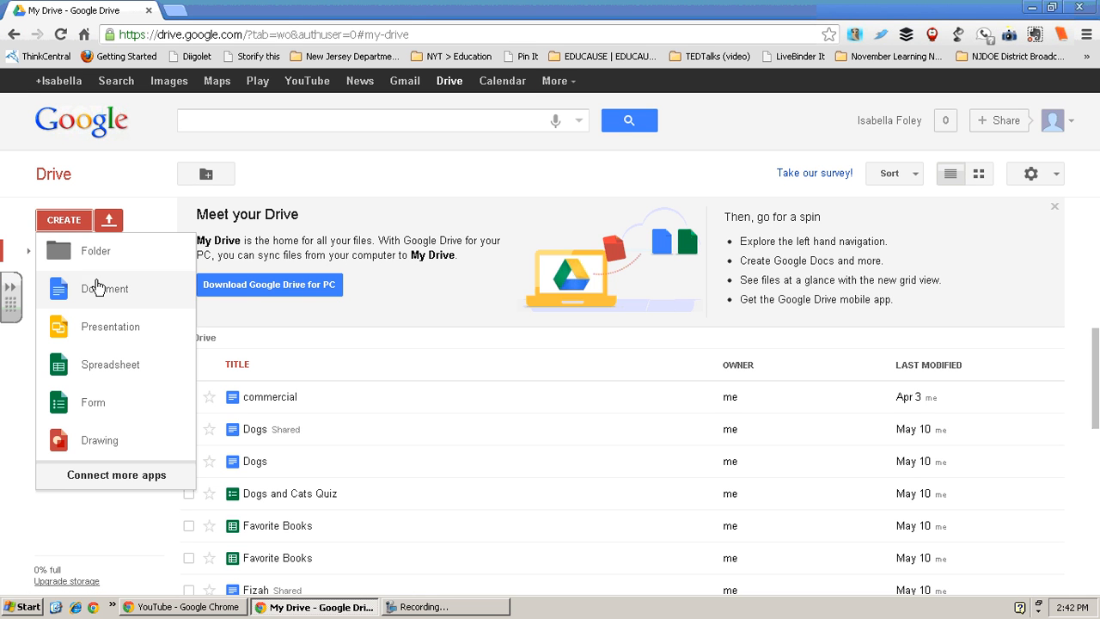
click(107, 289)
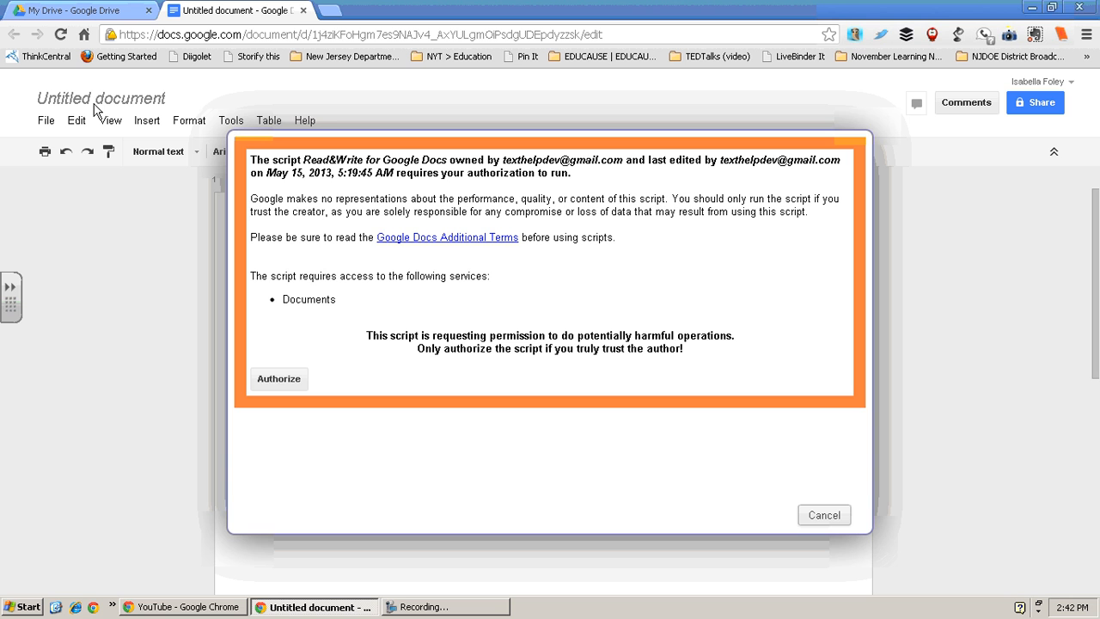
- Cancel the script authorization prompt and rename the untitled document to 'Isabella'
click(822, 516)
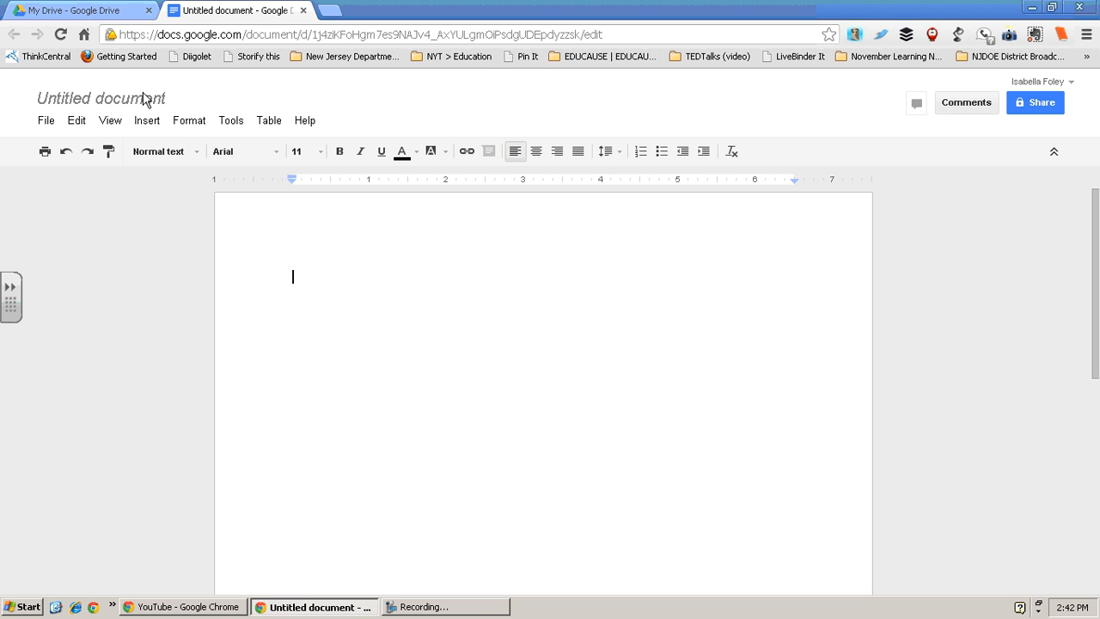
click(99, 98)
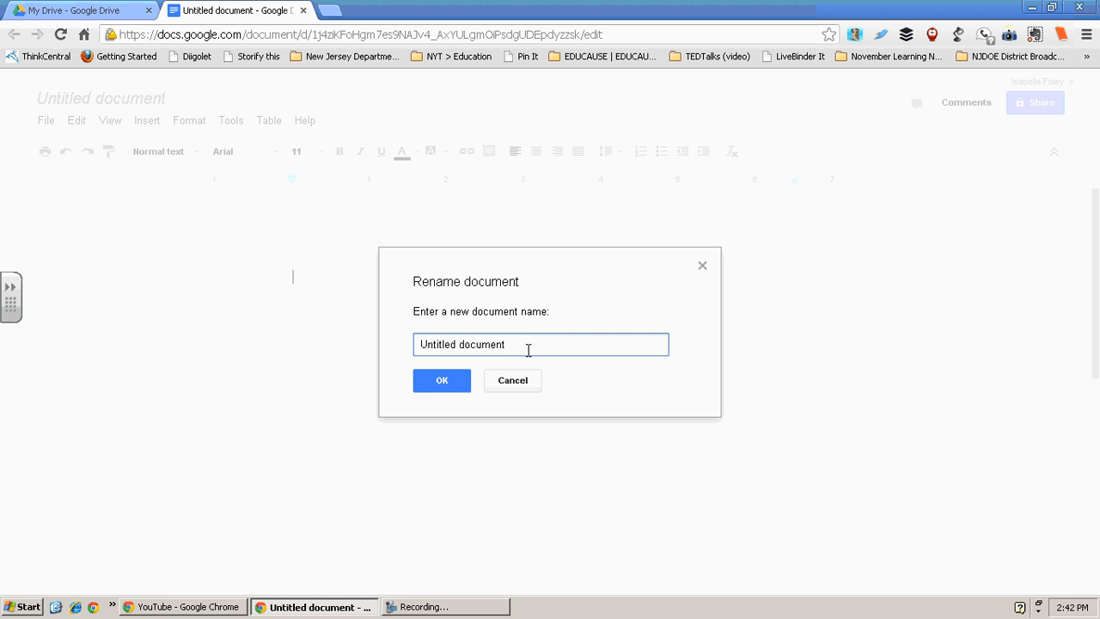
click(540, 344)
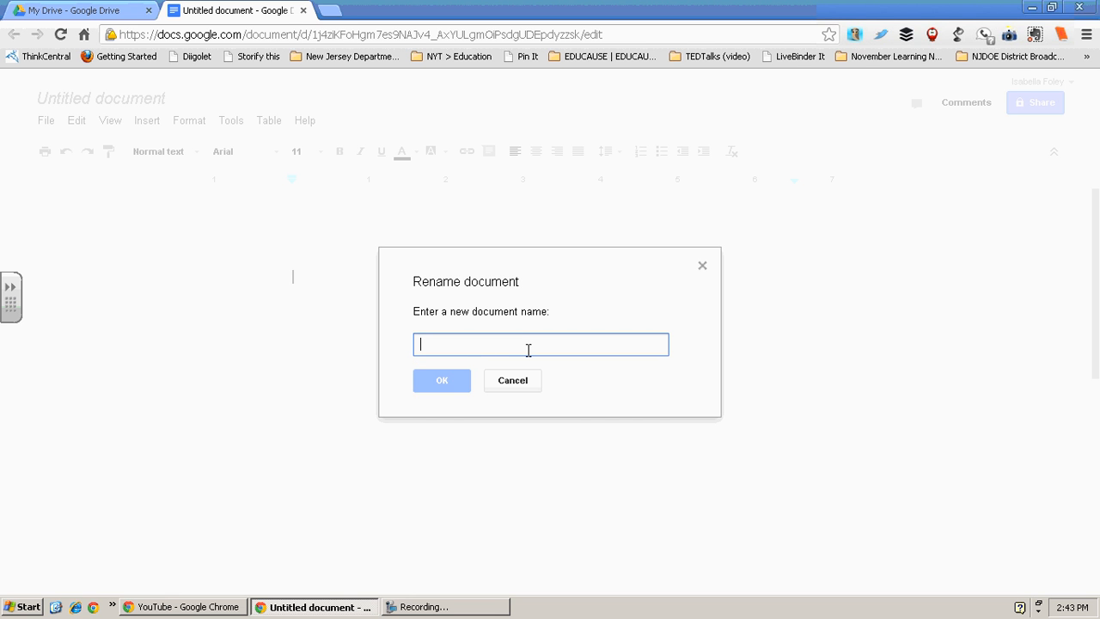
text(Isabella)
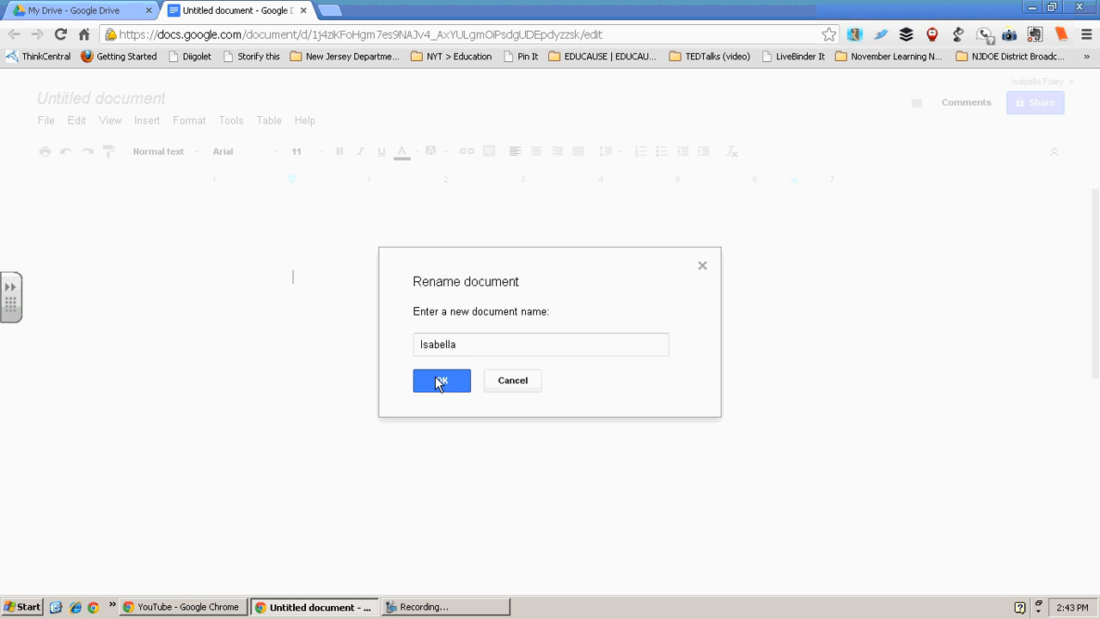
click(441, 381)
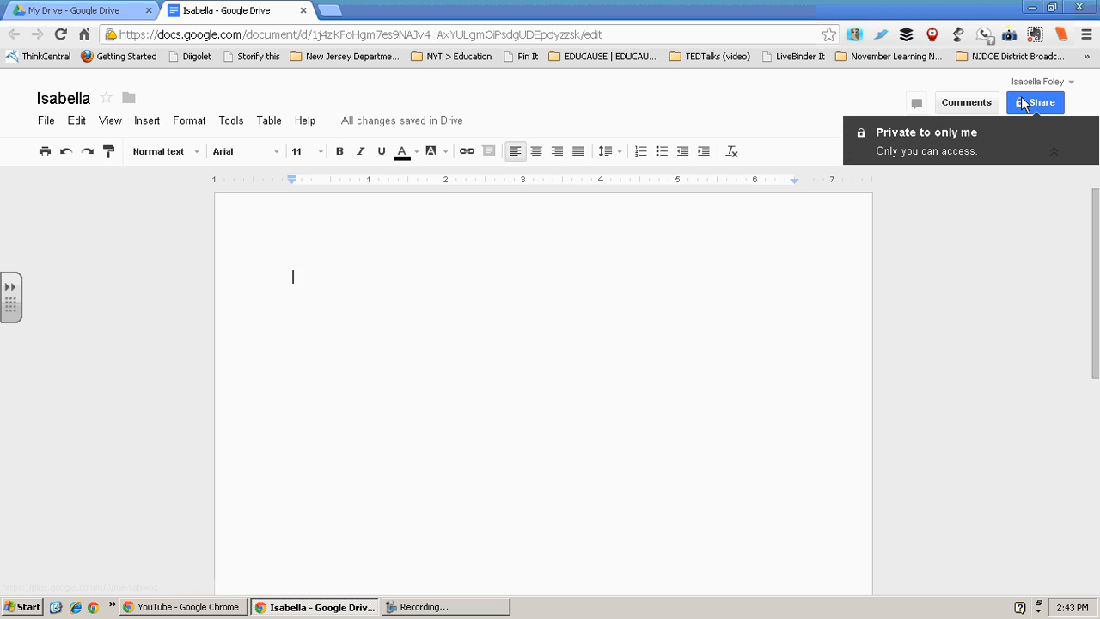
- In Share settings, set visibility to 'Anyone with the link' can view and save it
click(1035, 103)
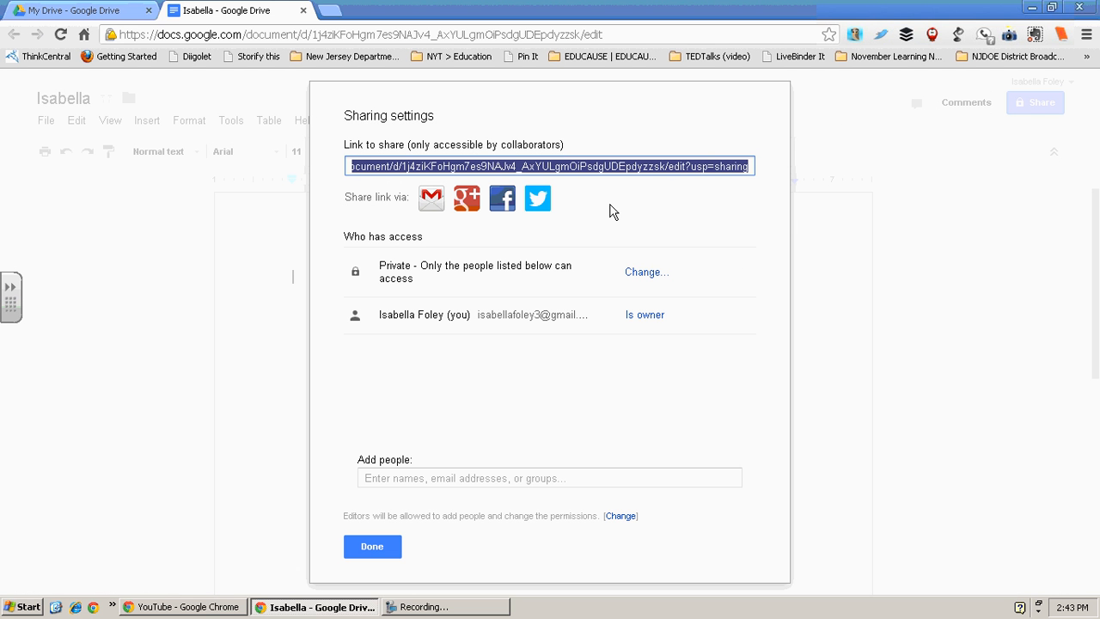
mouse_move(570, 417)
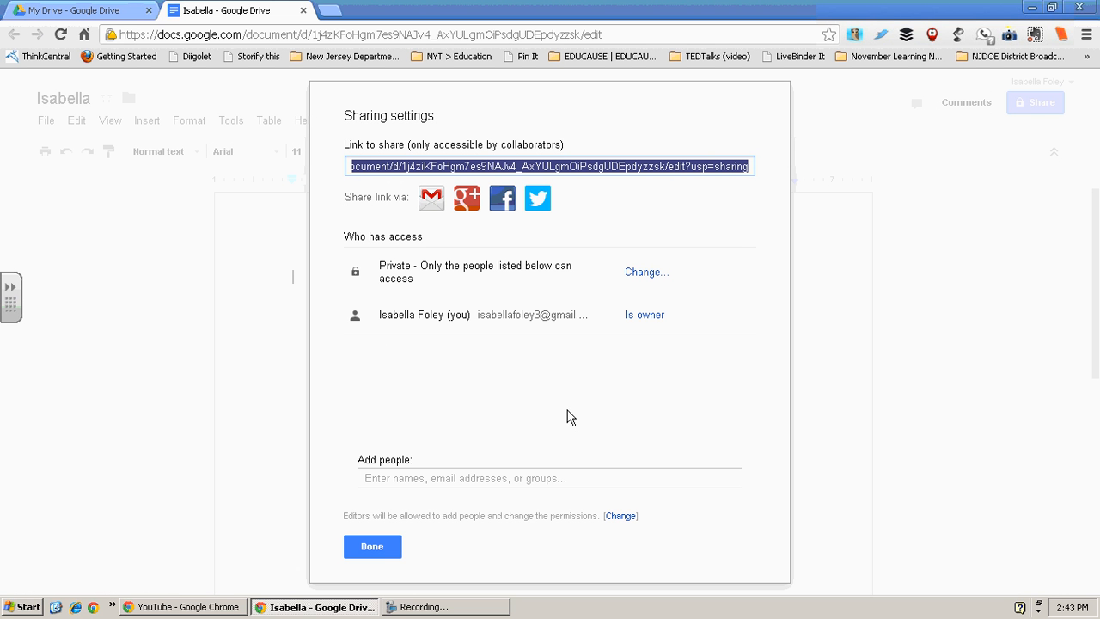
mouse_move(540, 478)
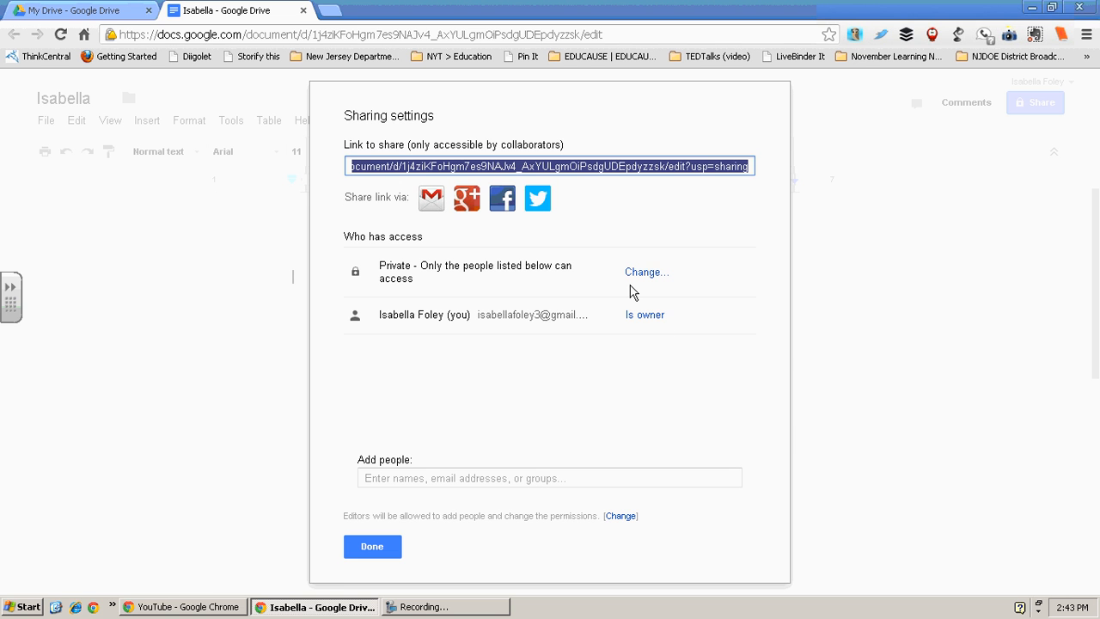
click(646, 272)
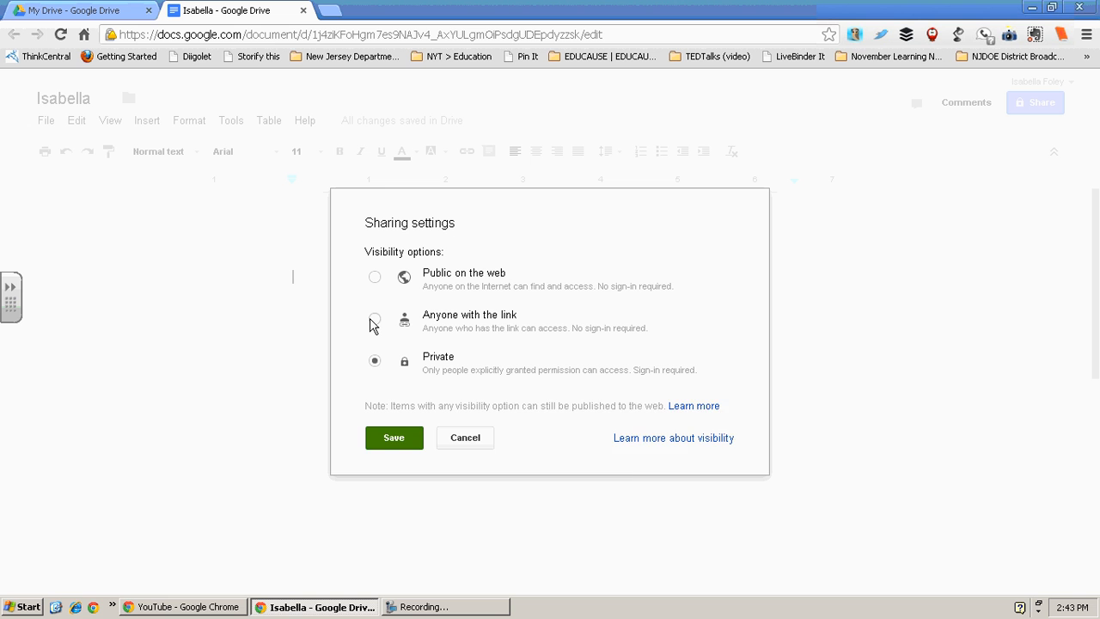
click(375, 318)
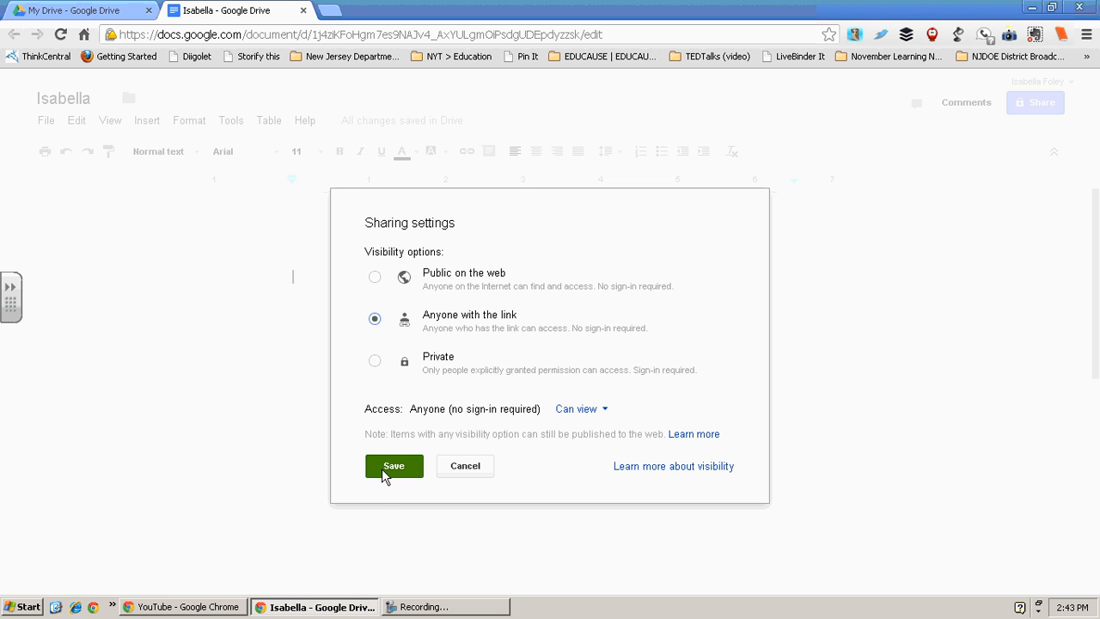
click(394, 464)
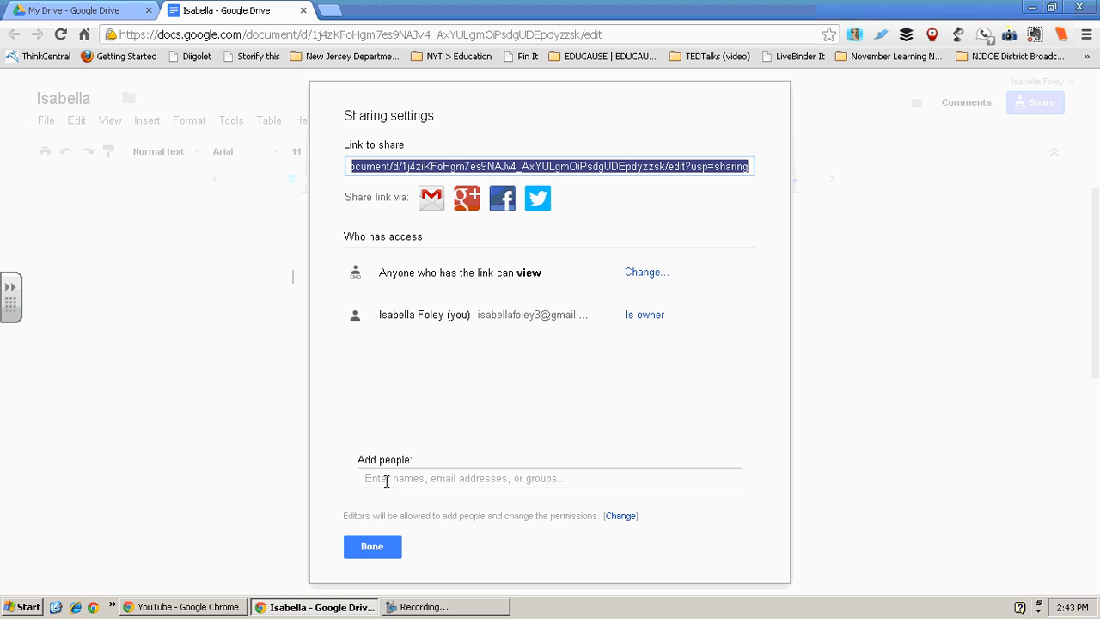
mouse_move(502, 512)
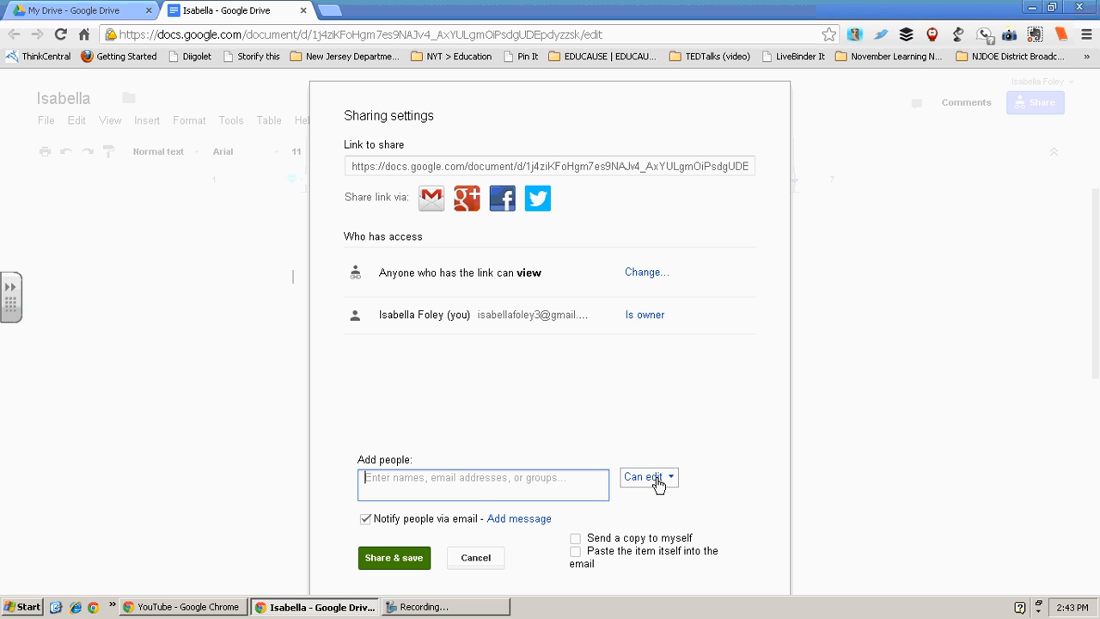
mouse_move(650, 492)
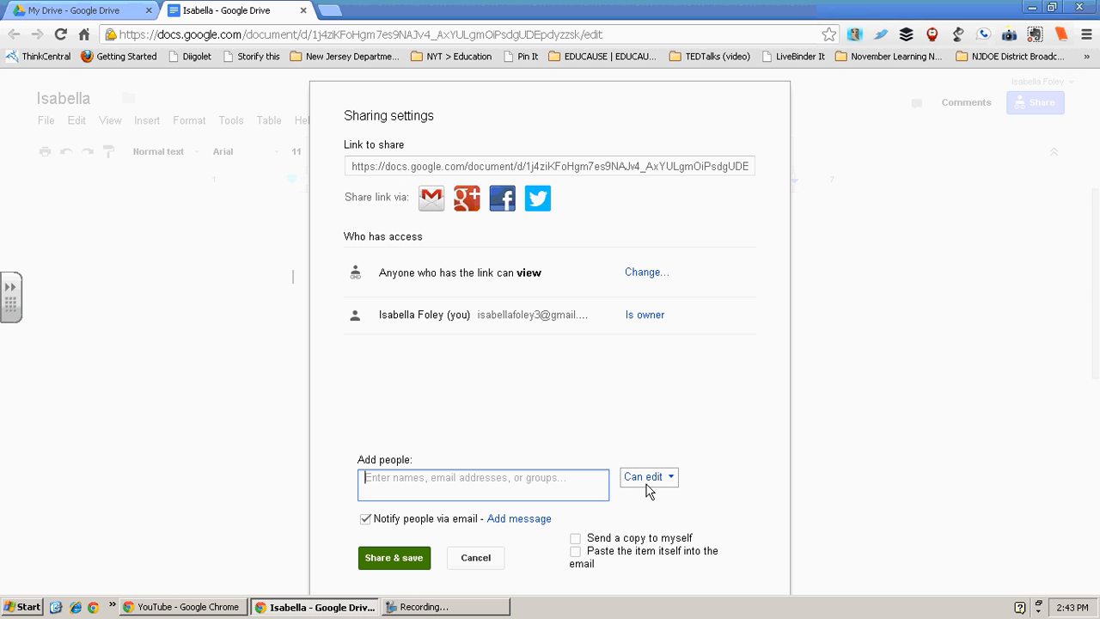
click(650, 478)
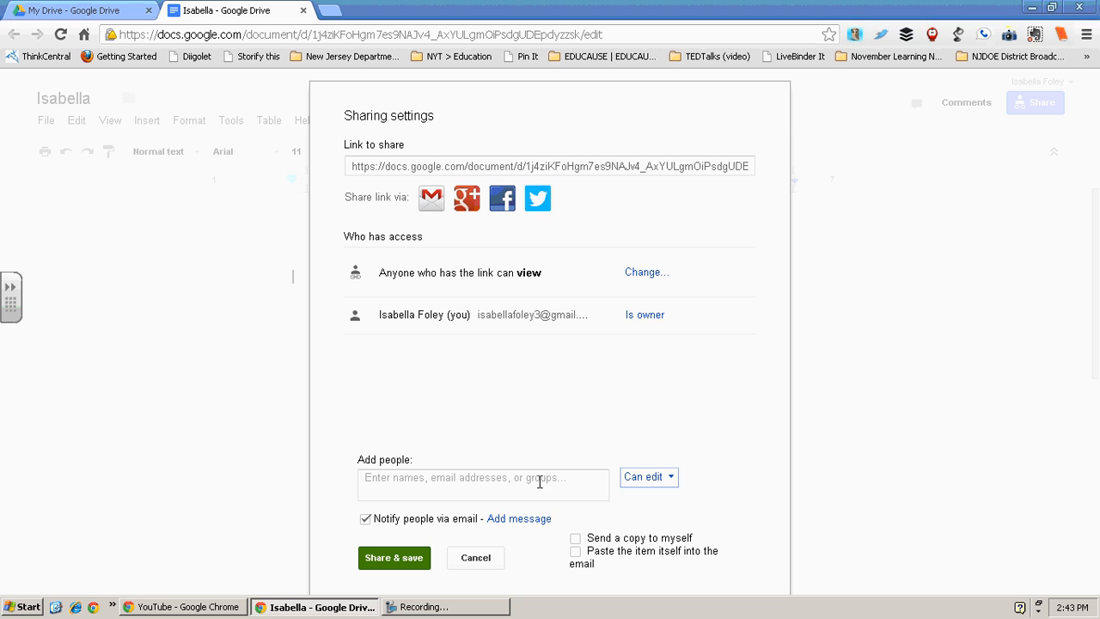
click(483, 485)
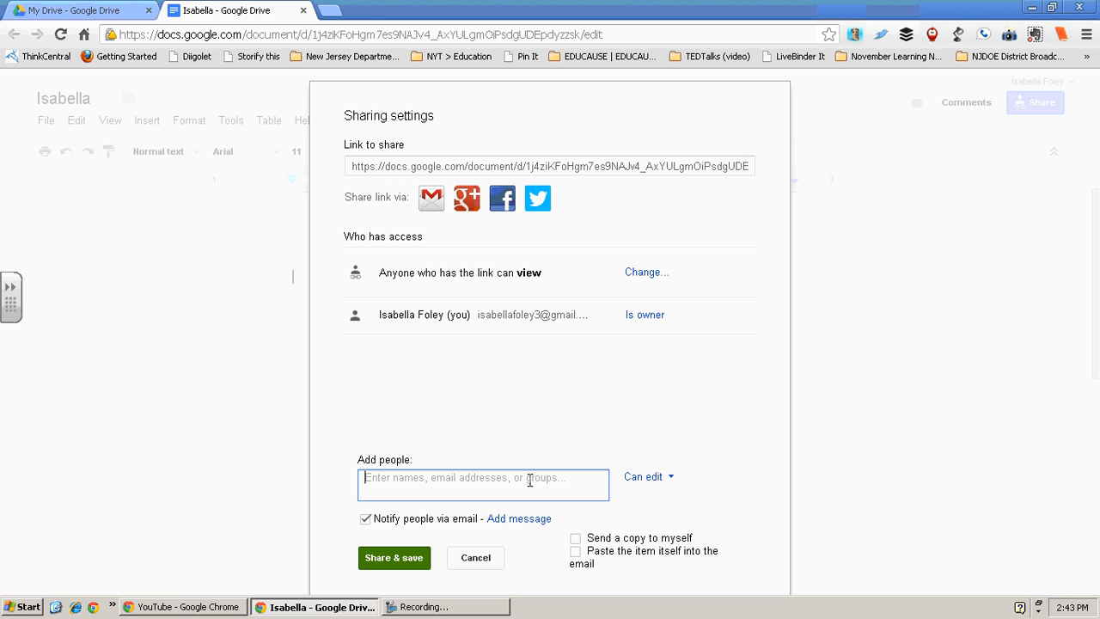
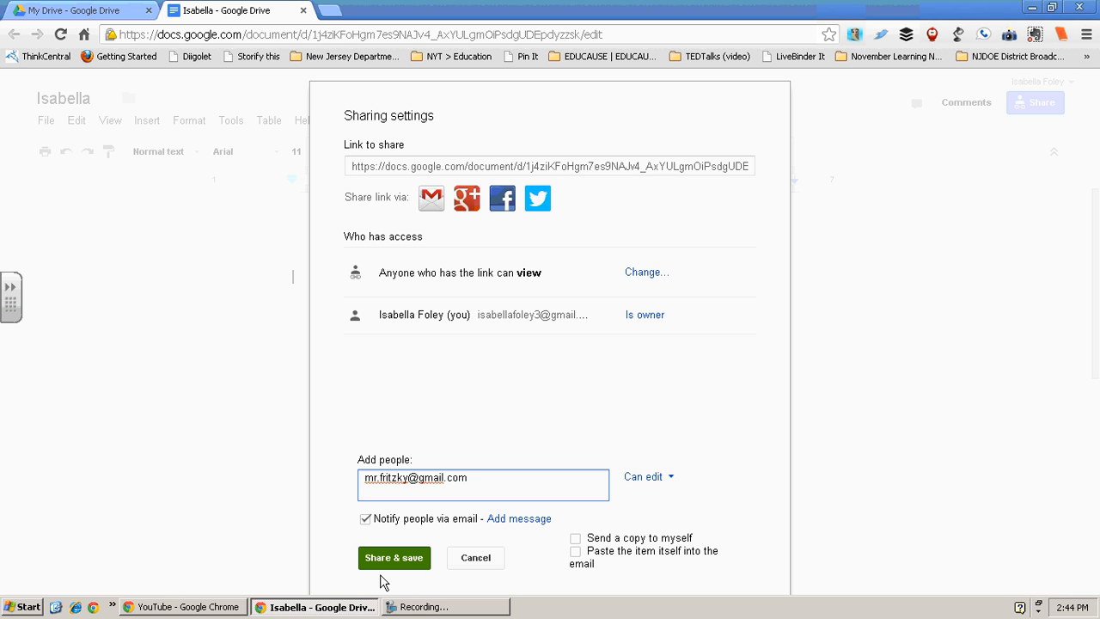
click(394, 557)
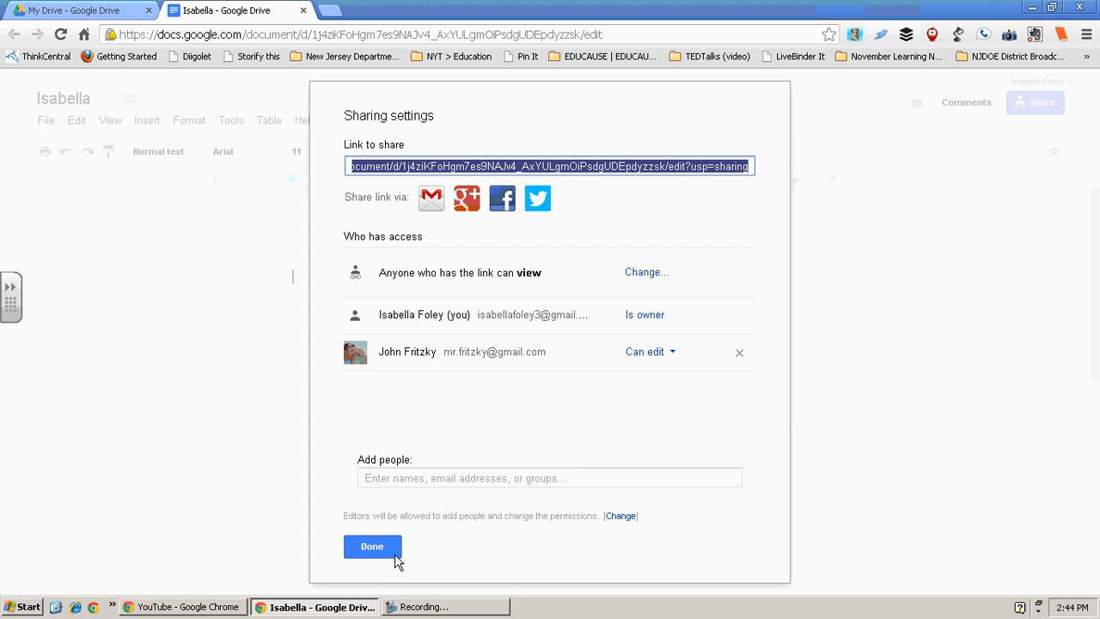
click(372, 546)
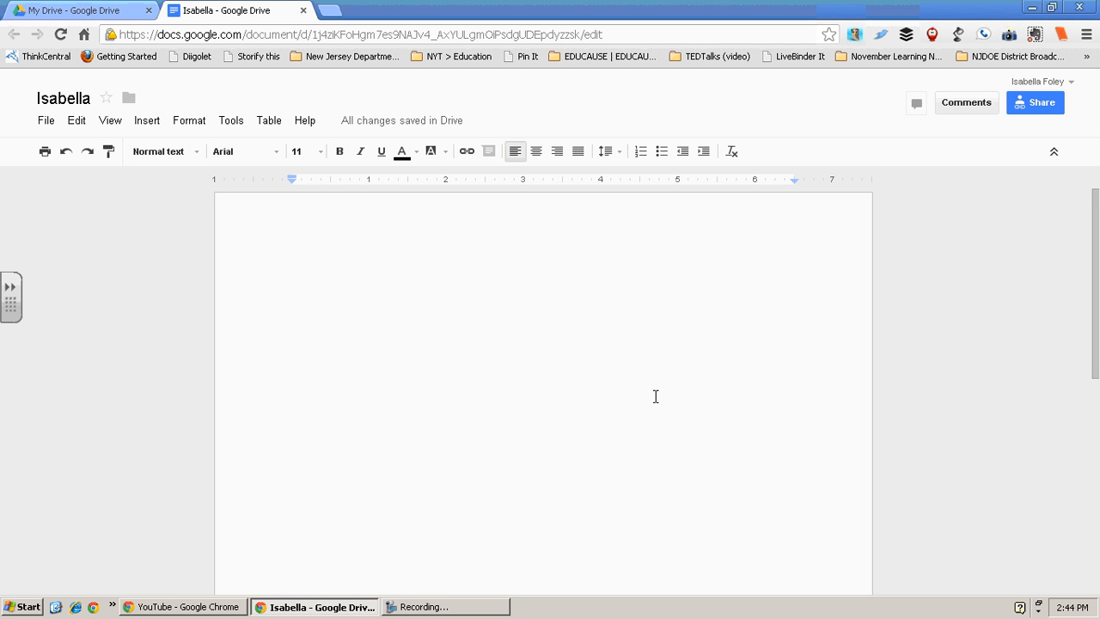
- Place the cursor in the empty document body, ready to write
click(292, 275)
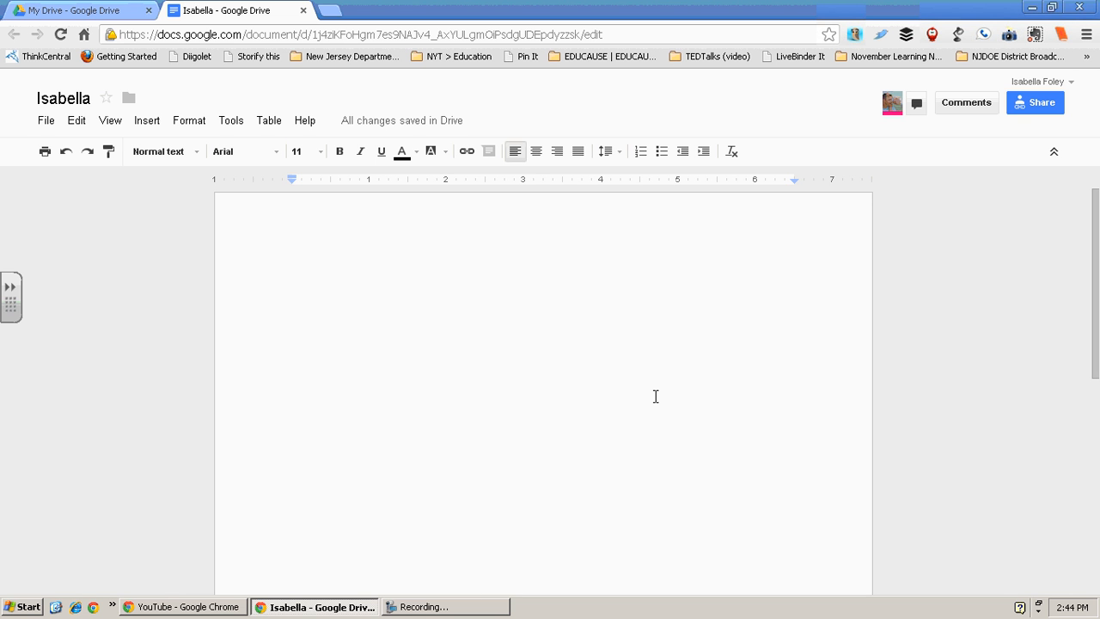
- Write 'Thanks work on this with you Isabella!!' and 'Mr. Fritzky' on the next line
text(THanks for letting me)
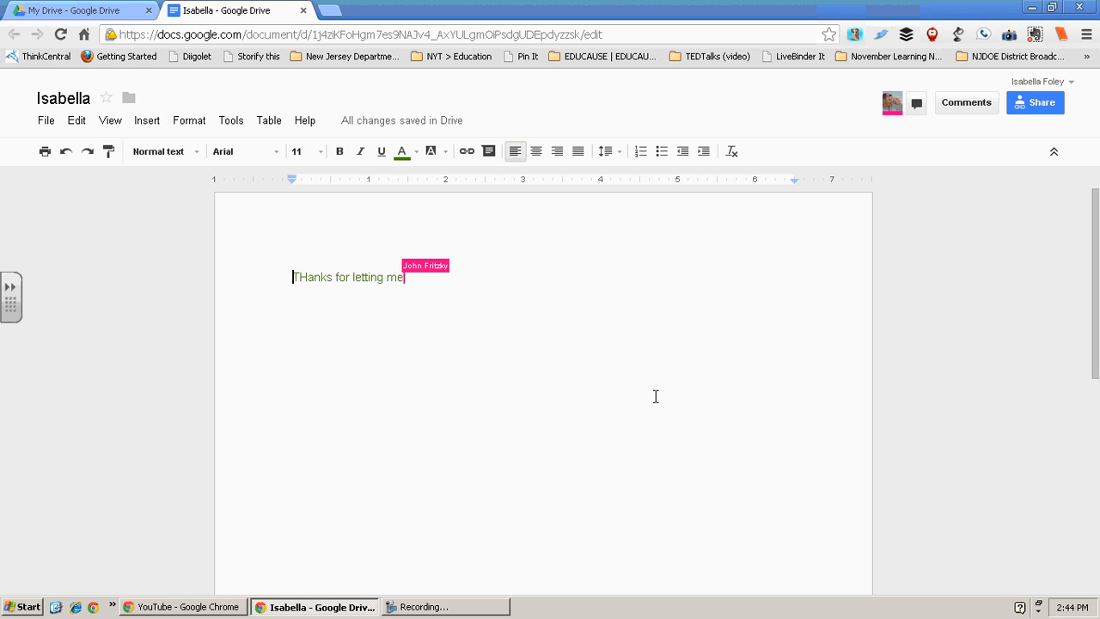
text(work on this with)
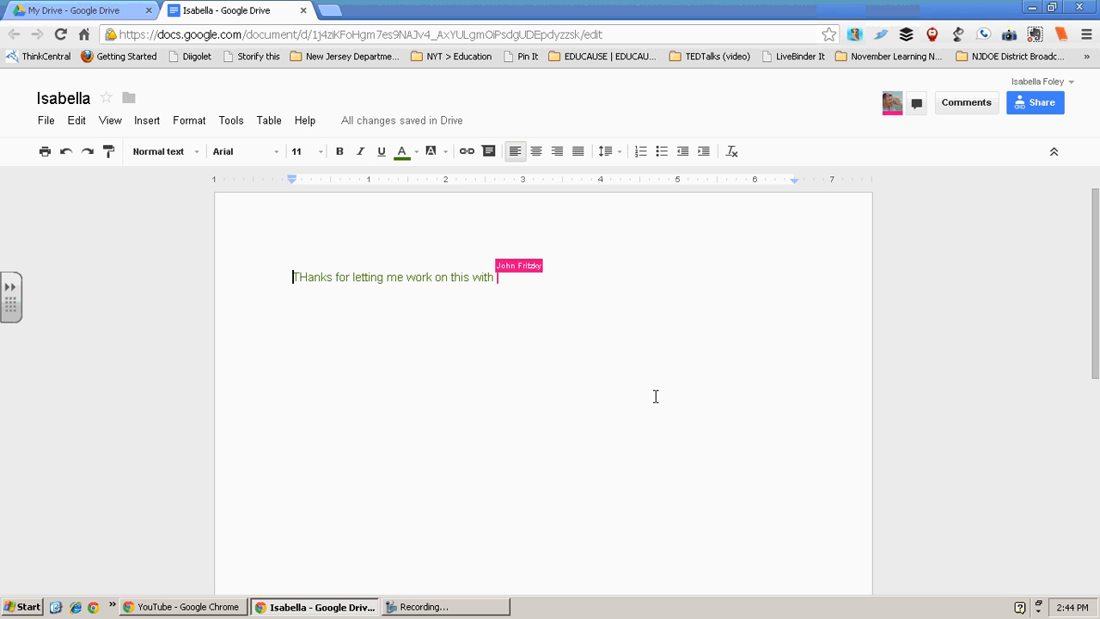
text(you Isa)
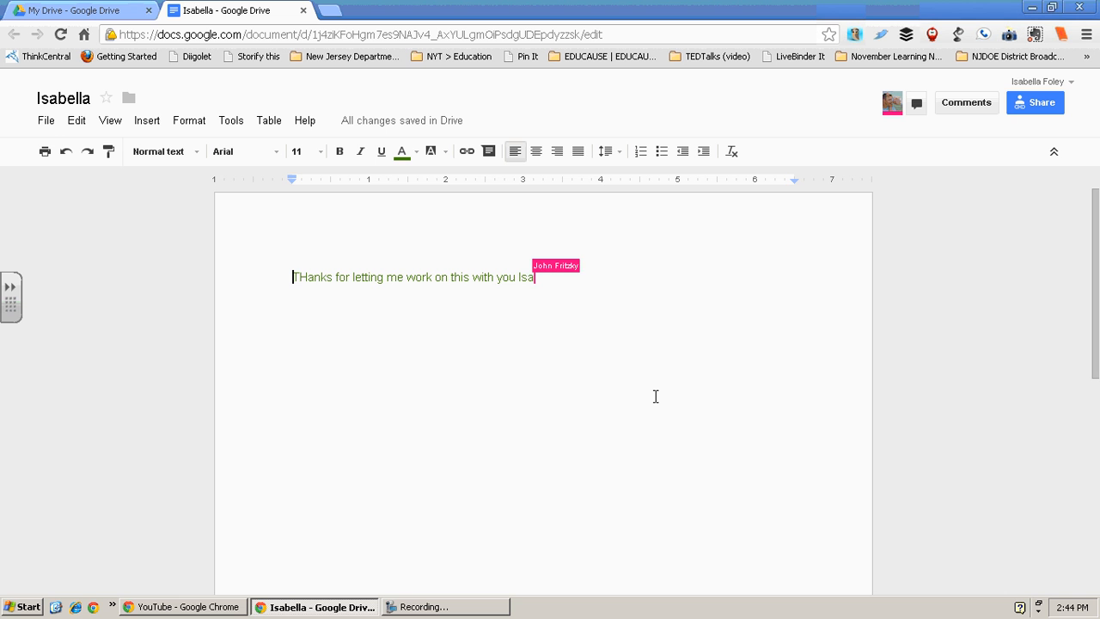
text(bella!!)
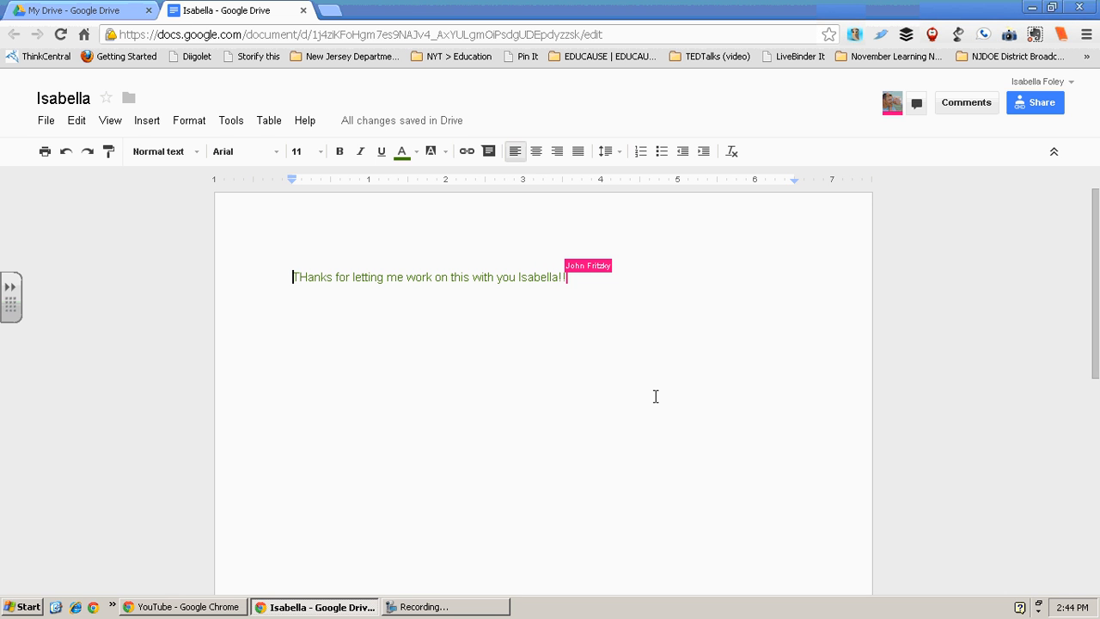
key(enter)
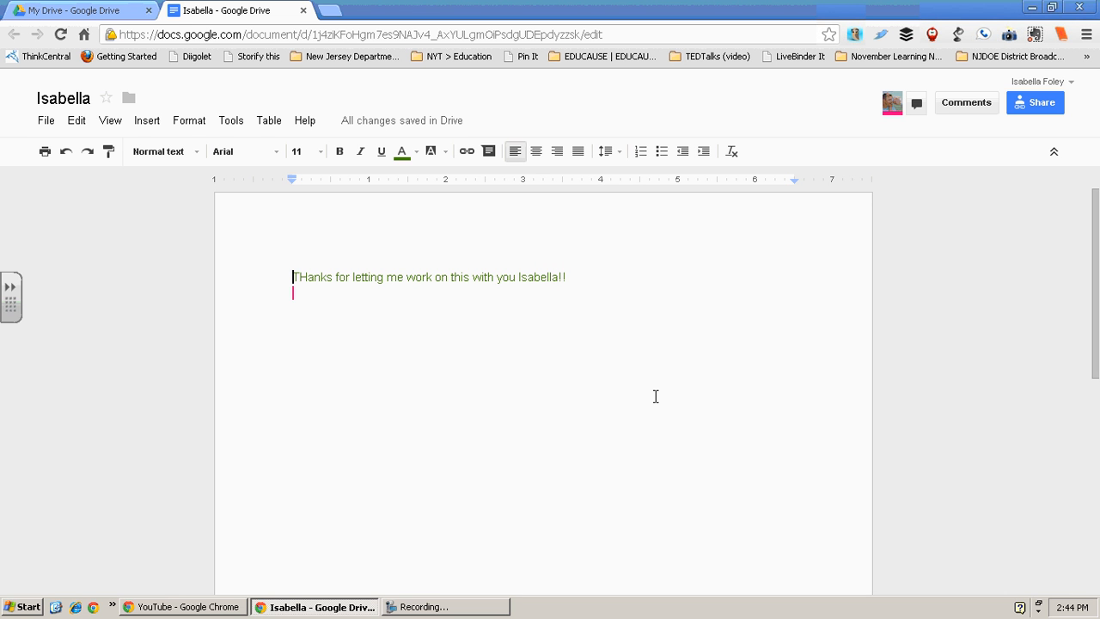
text(Mr.)
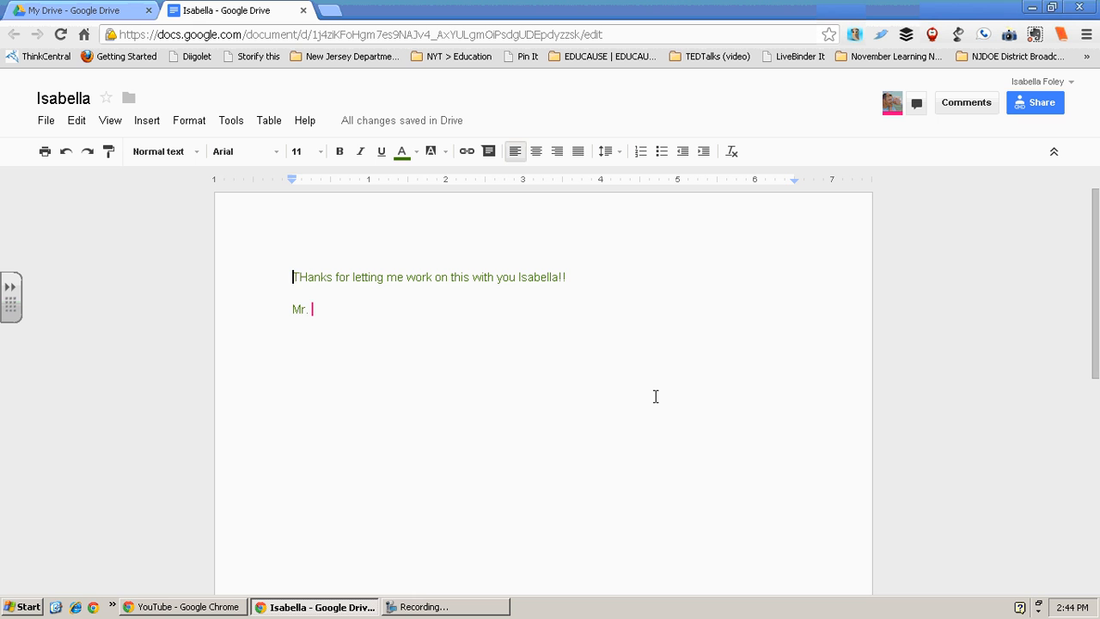
text(Fritzky)
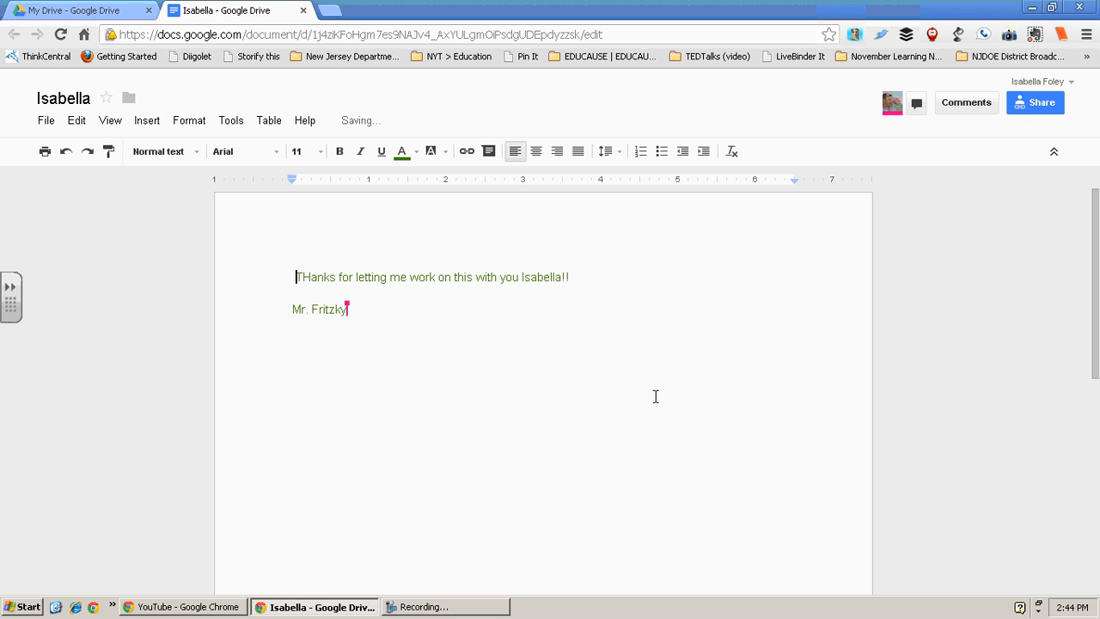
text(Hello)
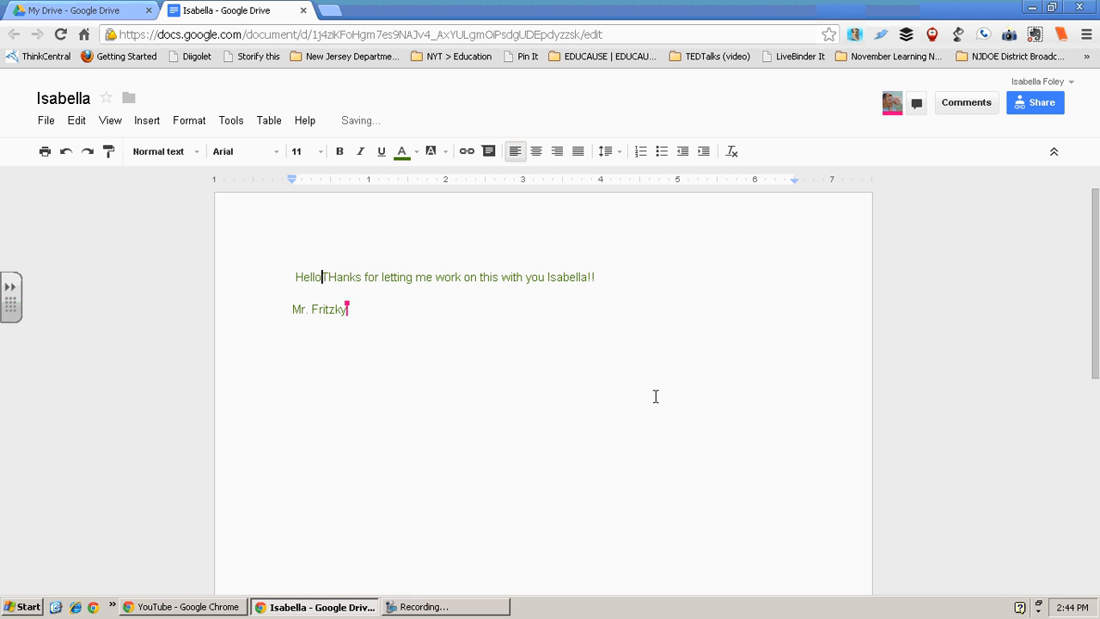
key(Backspace)
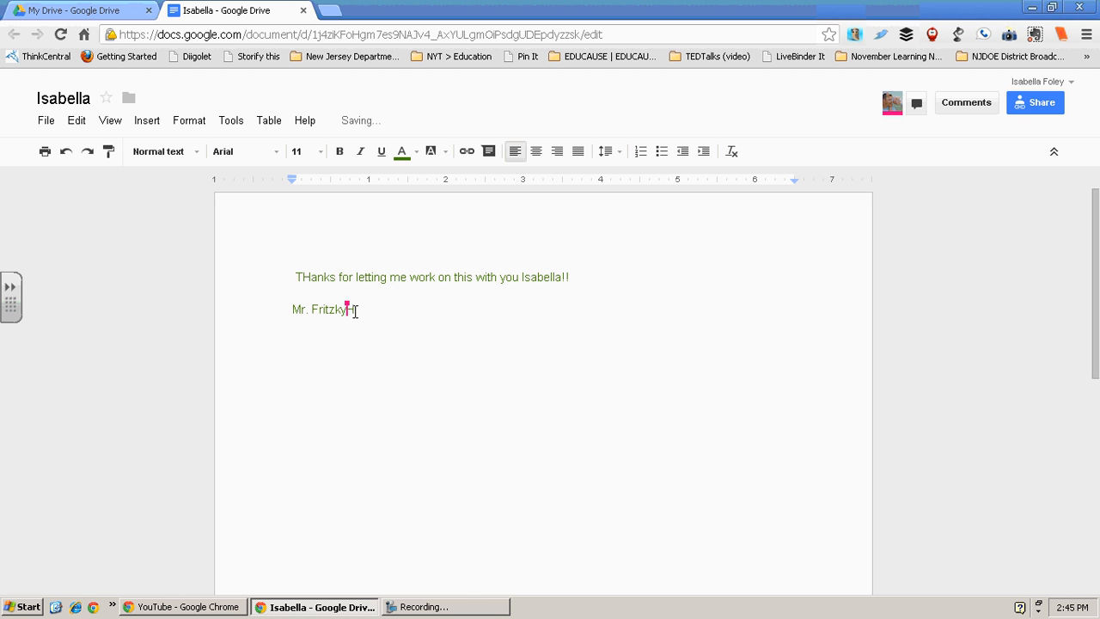
- Write the greeting 'Hello Mr.Fritzky' on the second line
text(ello)
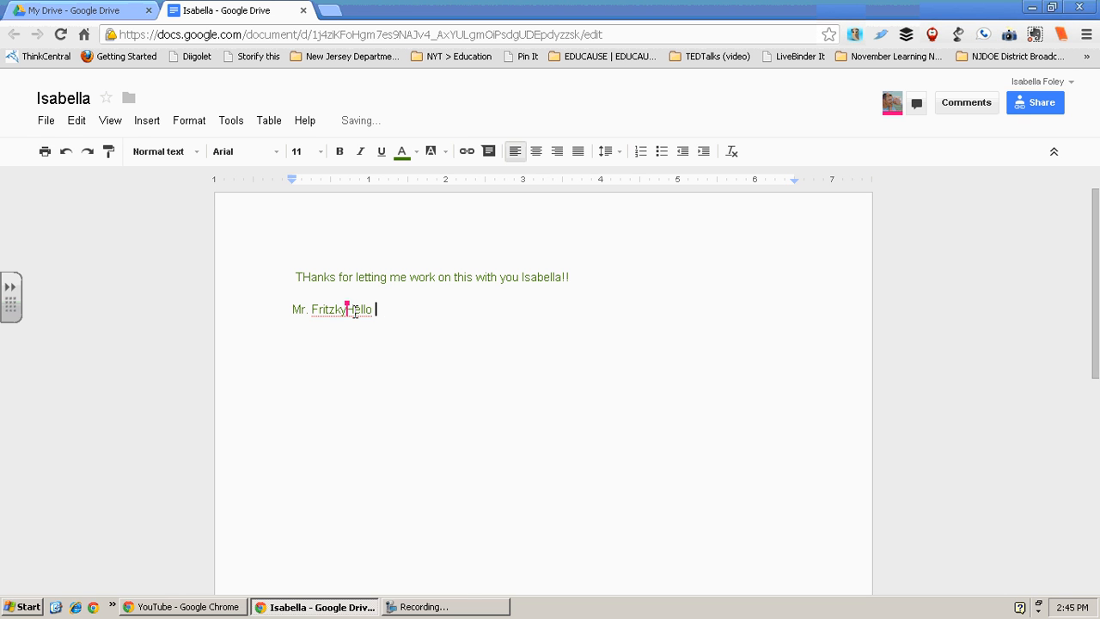
text(Mr.F)
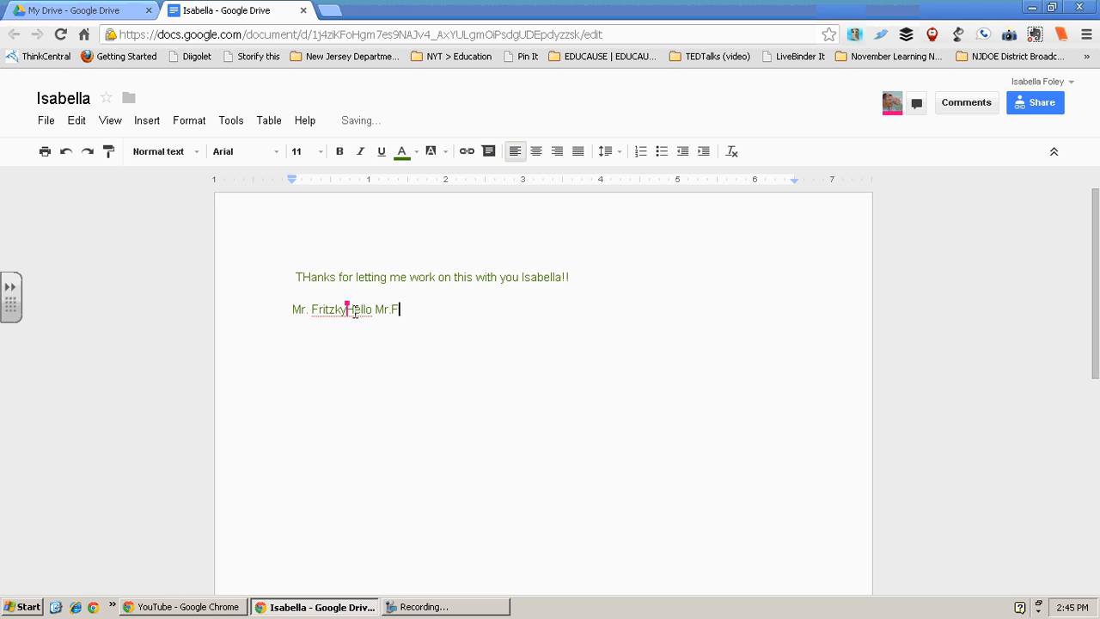
text(rit)
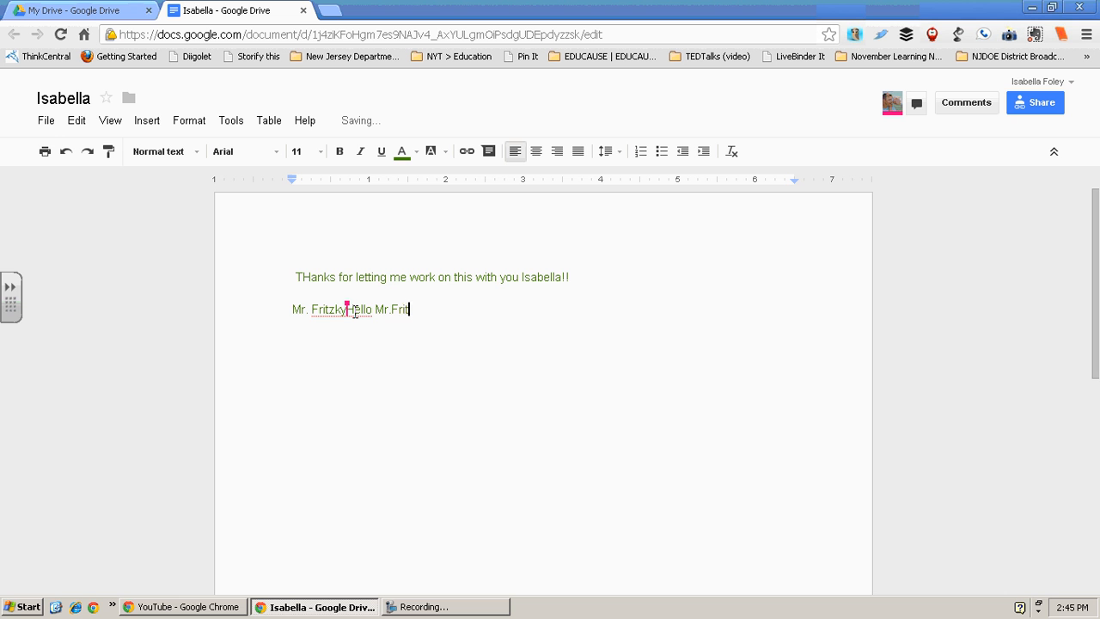
text(zky)
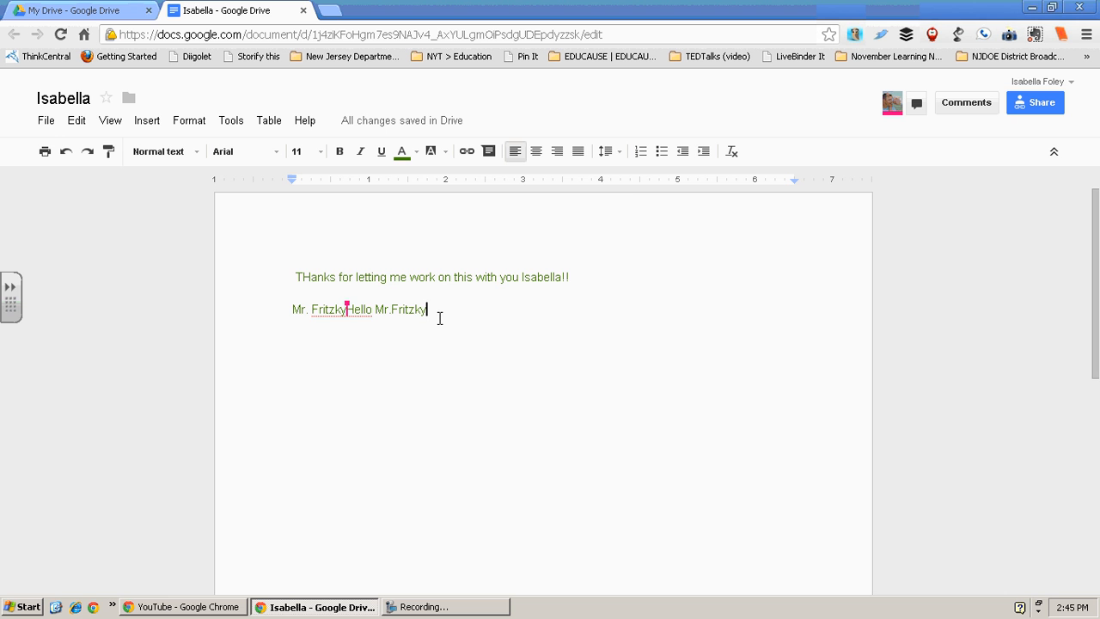
mouse_move(826, 144)
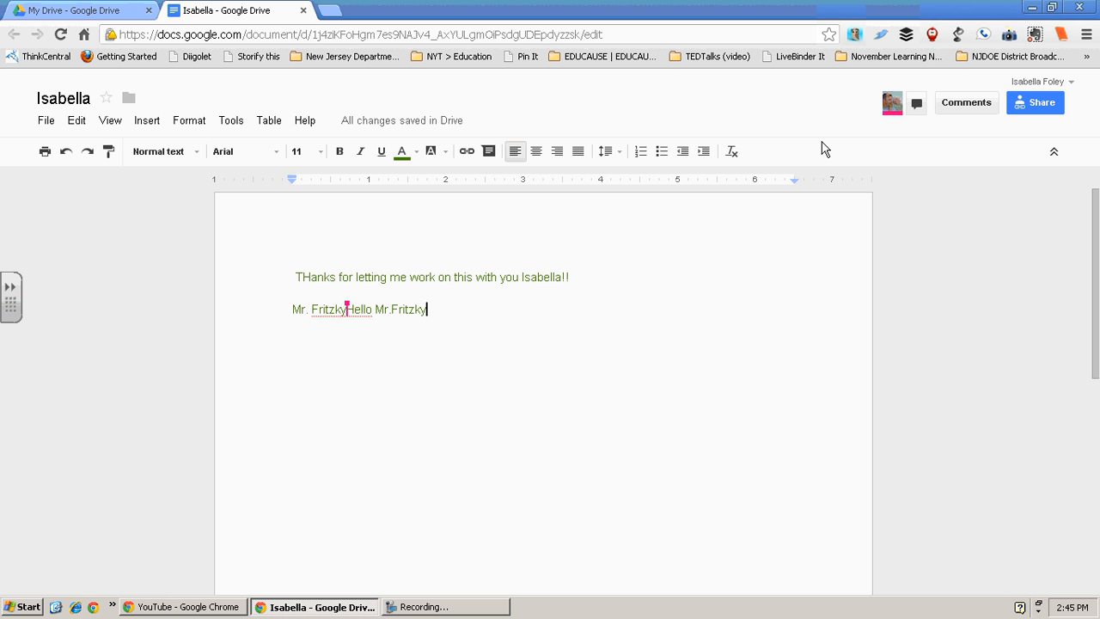
mouse_move(578, 299)
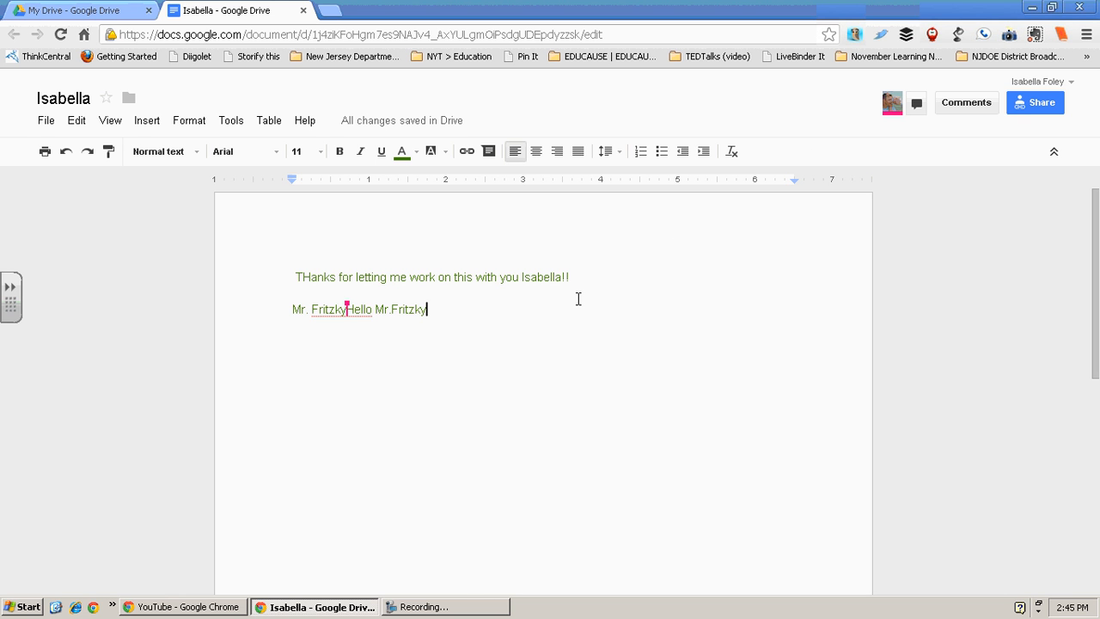
mouse_move(686, 197)
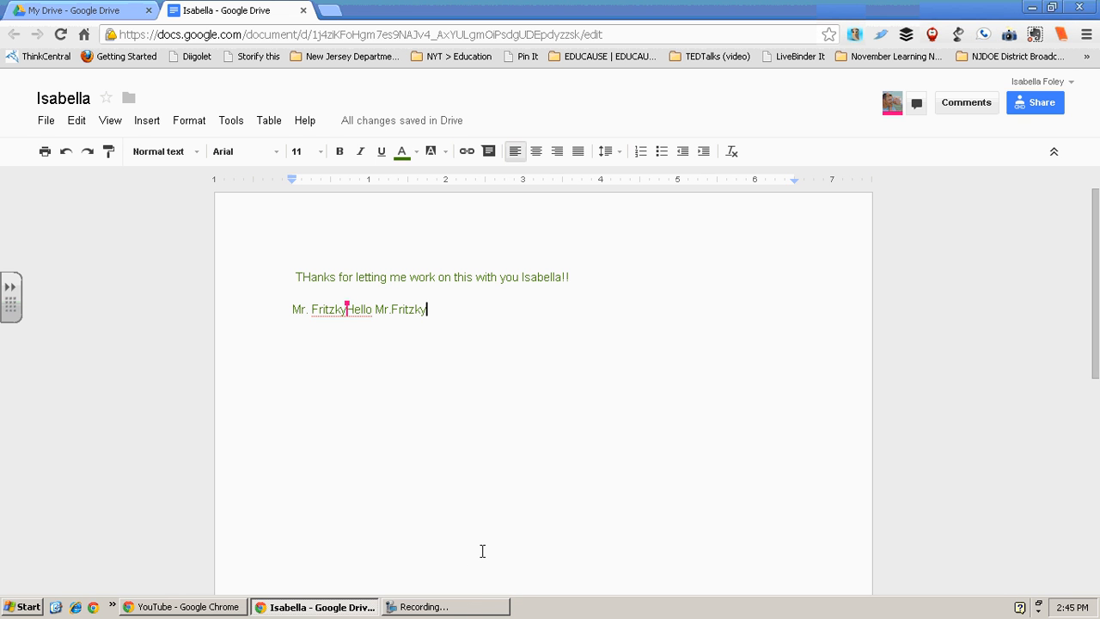
mouse_move(474, 562)
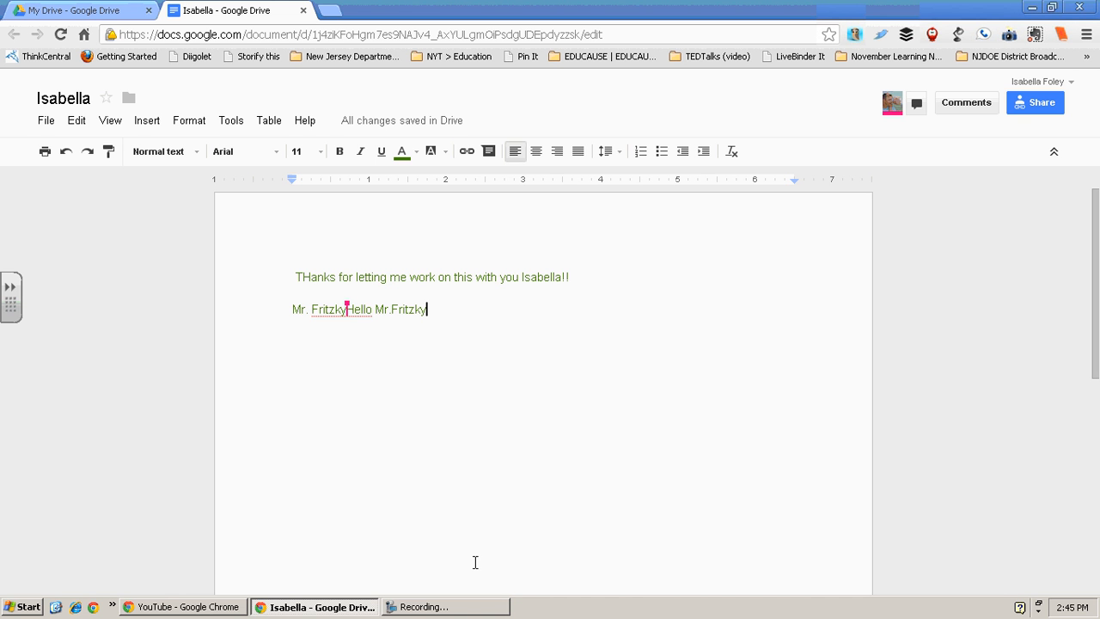
mouse_move(463, 607)
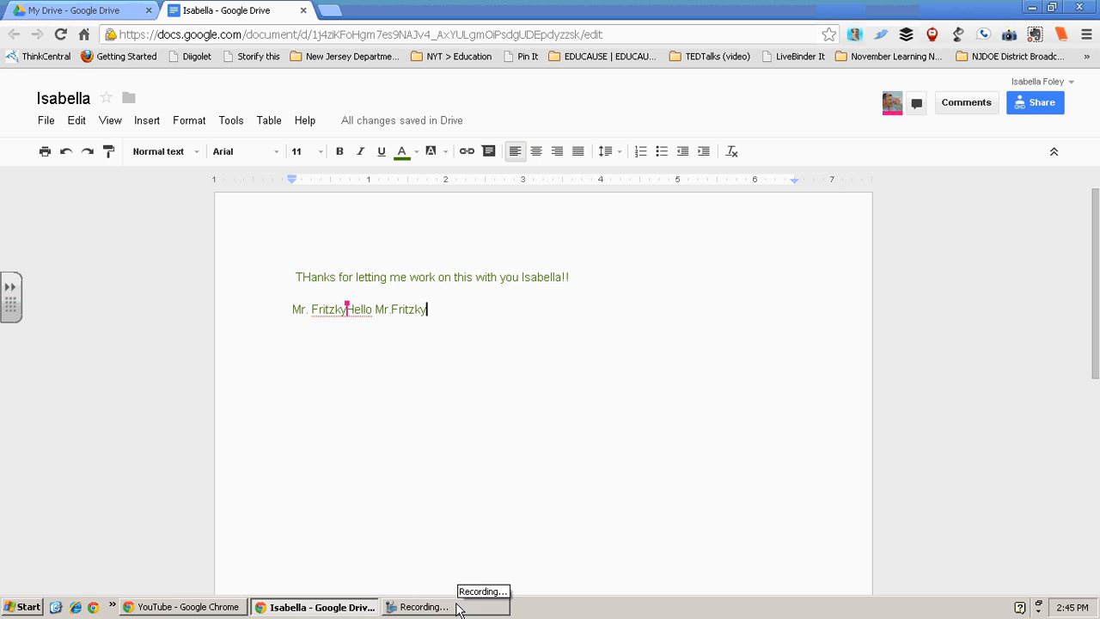
click(445, 607)
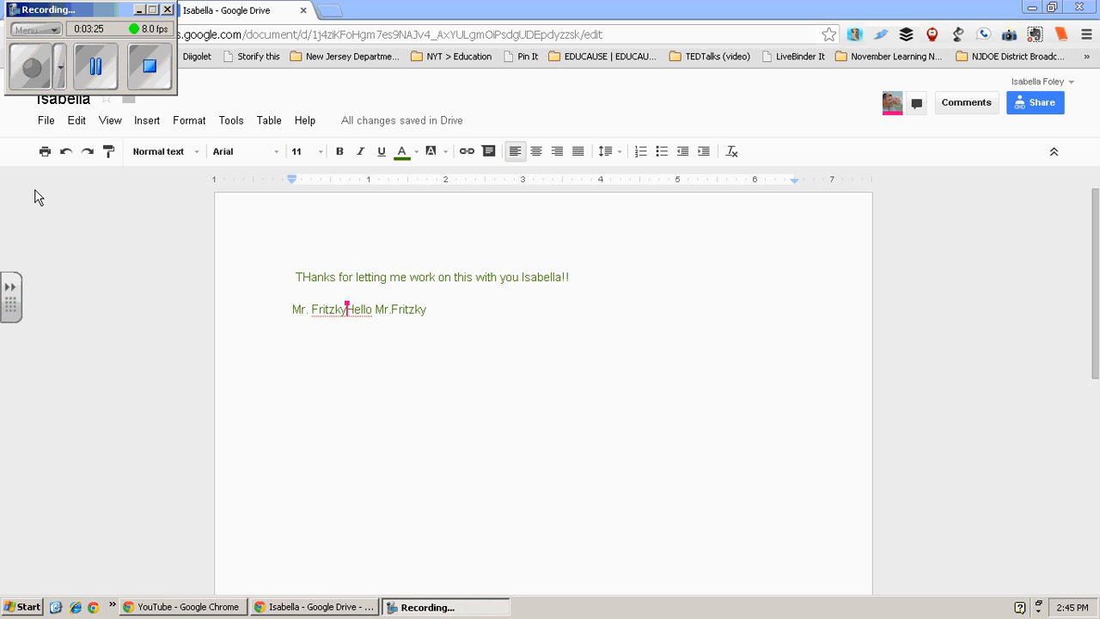